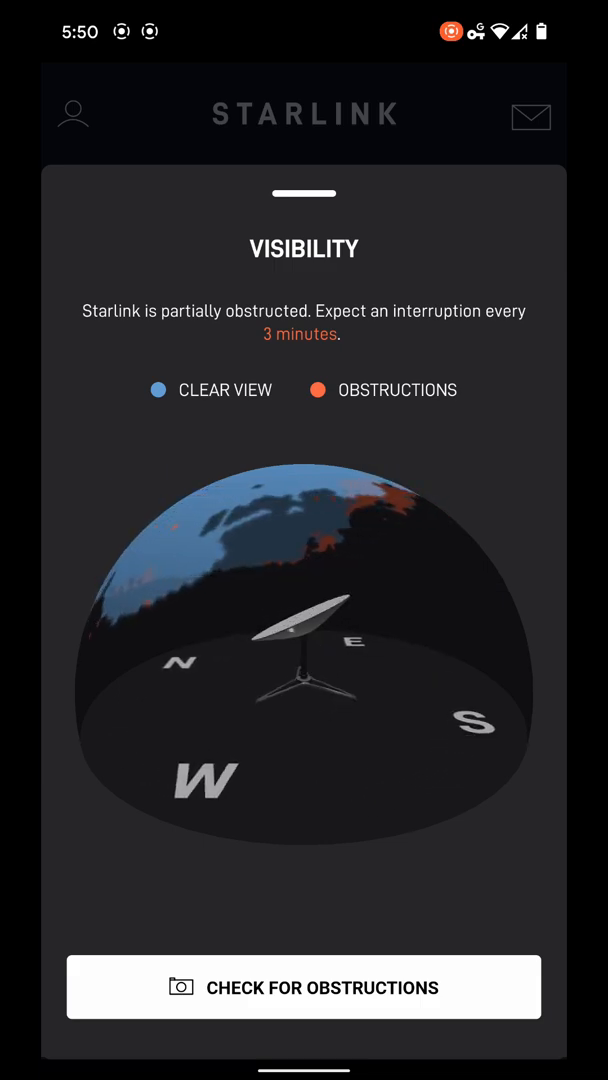
Step: Run the sky obstruction scan with the camera and load the estimated obstructions results (0% so far)
left_click(304, 988)
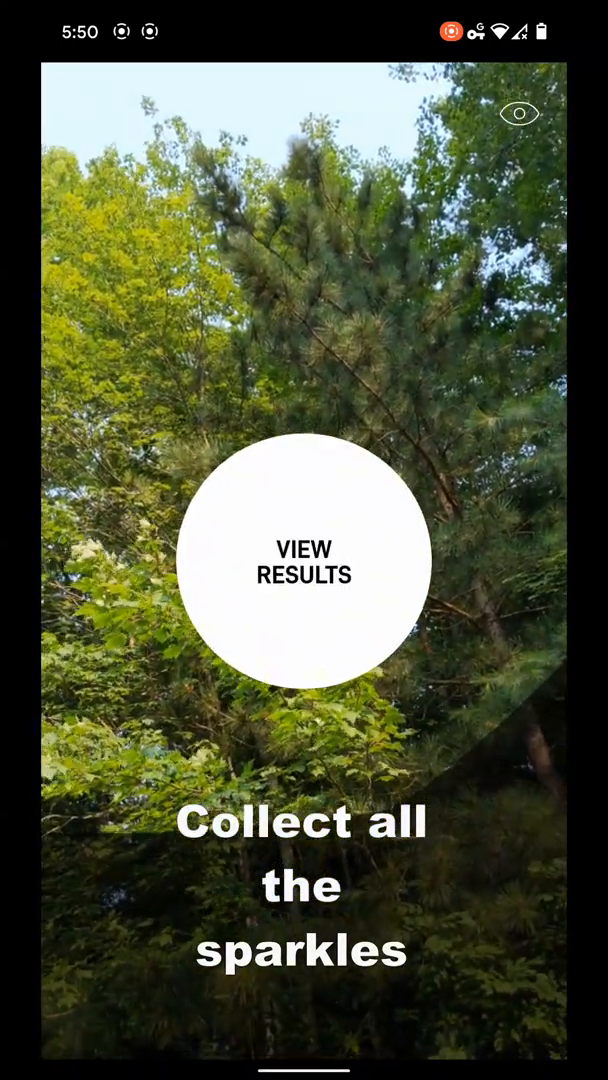
left_click(304, 576)
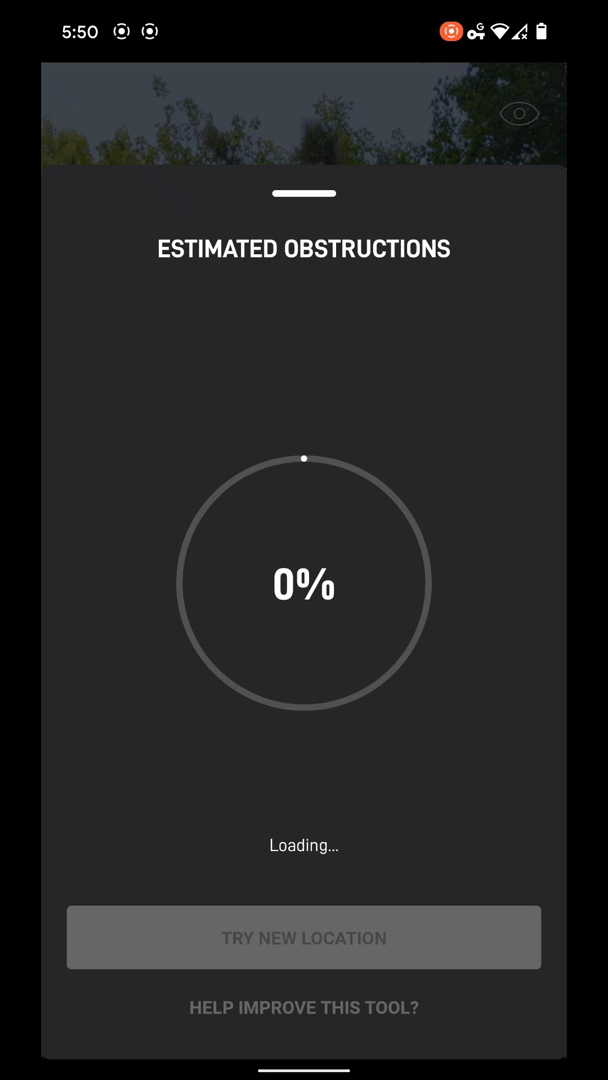